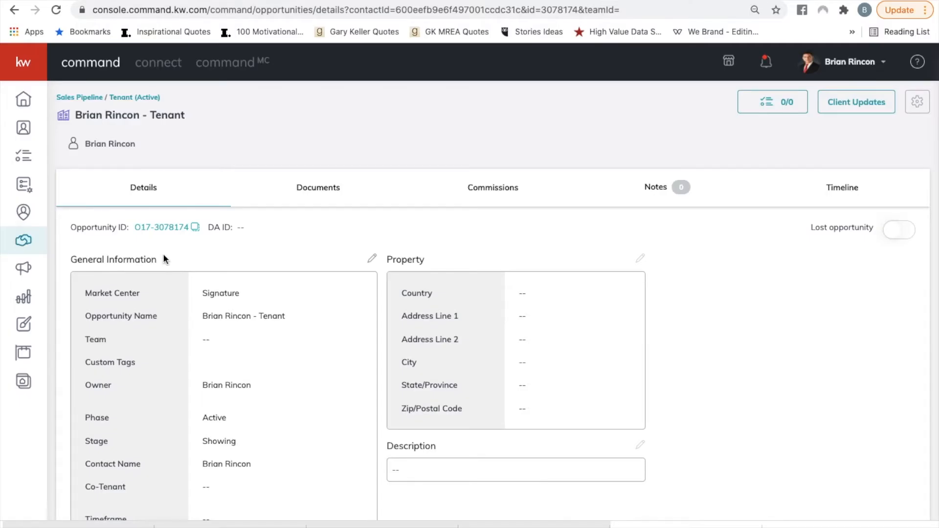
{"action": "mouse_move", "coordinate": [351, 332]}
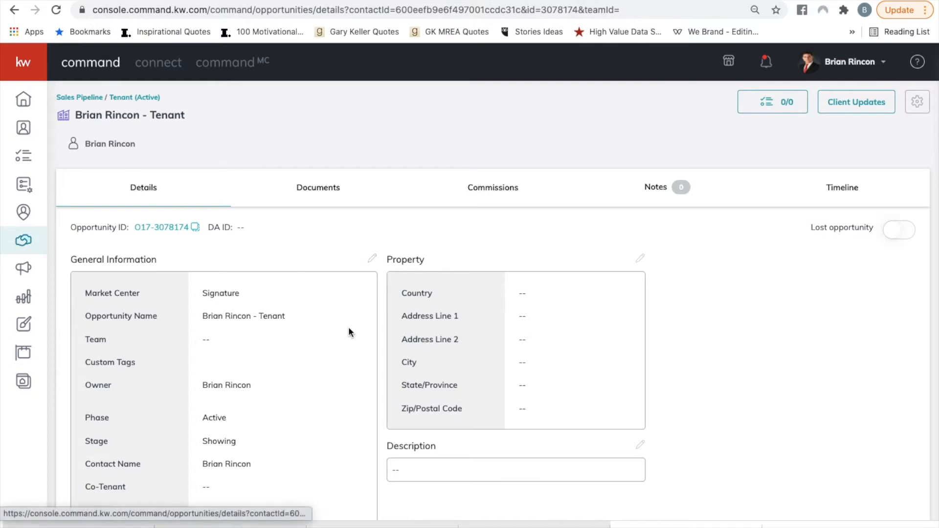
Enter Lease Price $3,000.00 and Commission $1,500 in General Information and save.
{"action": "scroll", "scroll_direction": "down", "scroll_amount": 3}
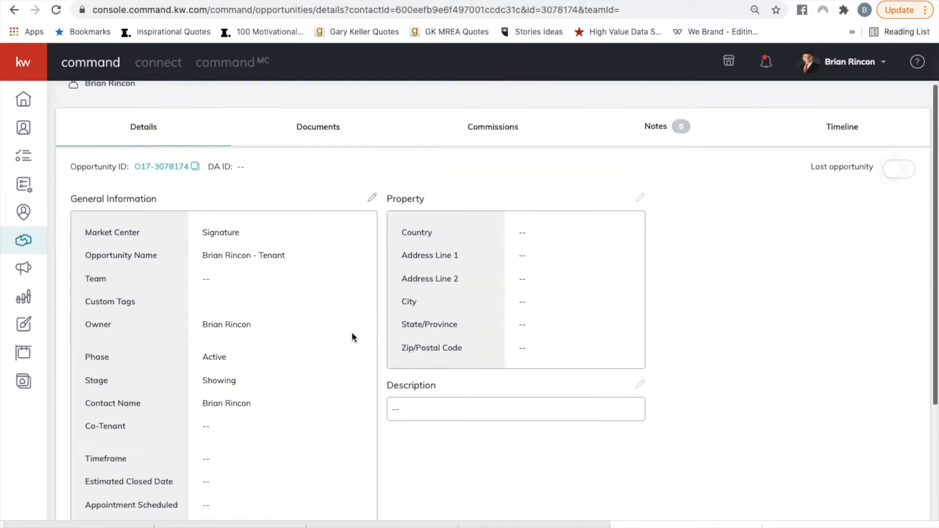
{"action": "left_click", "coordinate": [371, 198]}
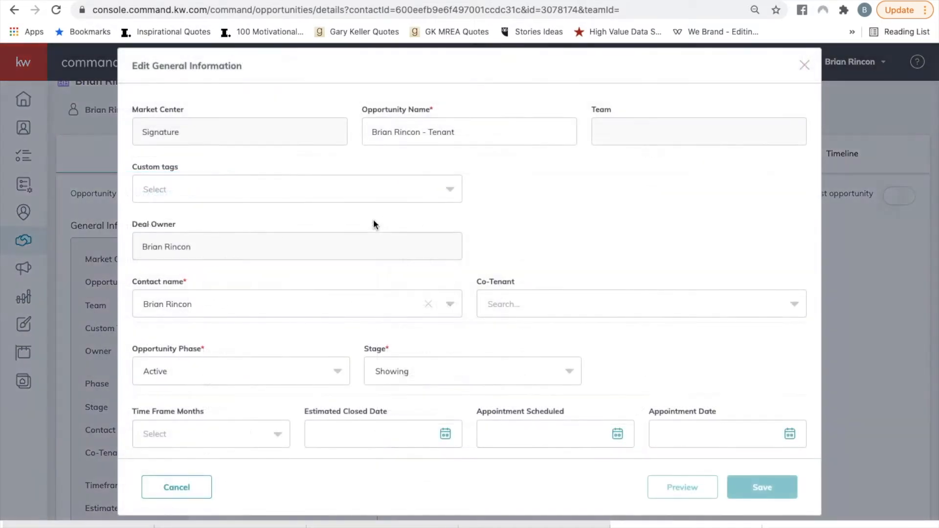
{"action": "scroll", "scroll_direction": "down", "scroll_amount": 3}
{"action": "type", "text": "$1,500"}
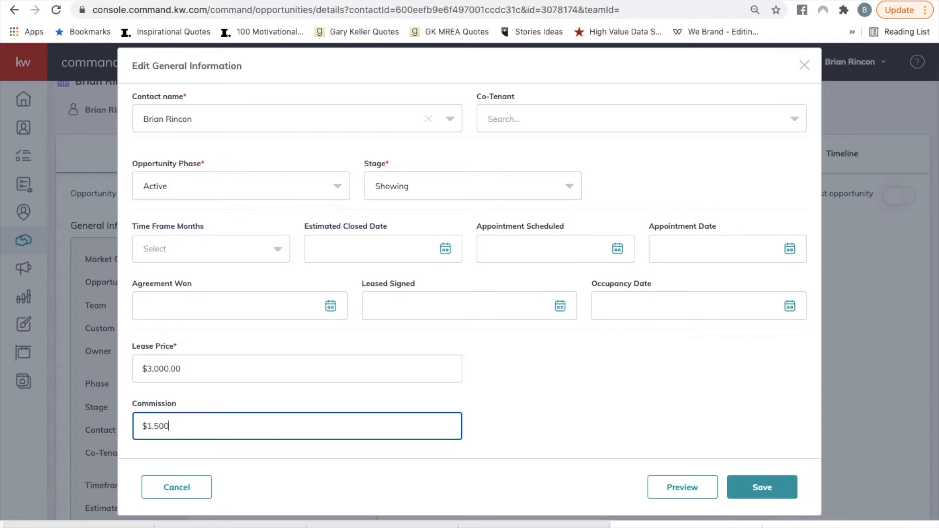
{"action": "left_click", "coordinate": [762, 487]}
{"action": "type", "text": "9"}
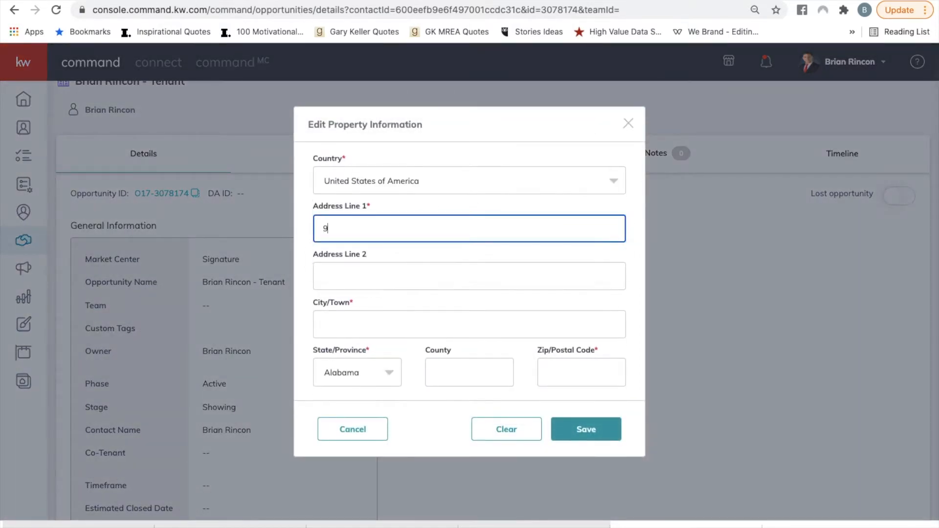
{"action": "type", "text": "20 s fry"}
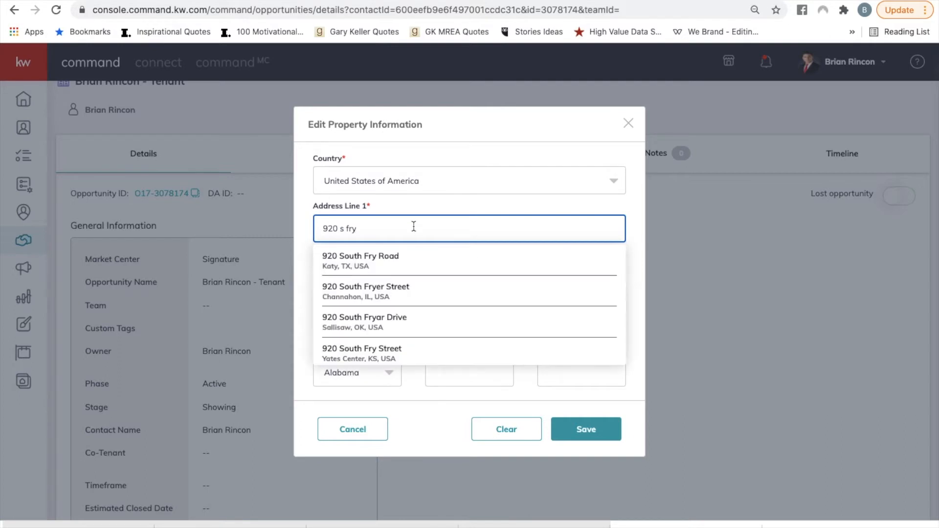
{"action": "left_click", "coordinate": [360, 260]}
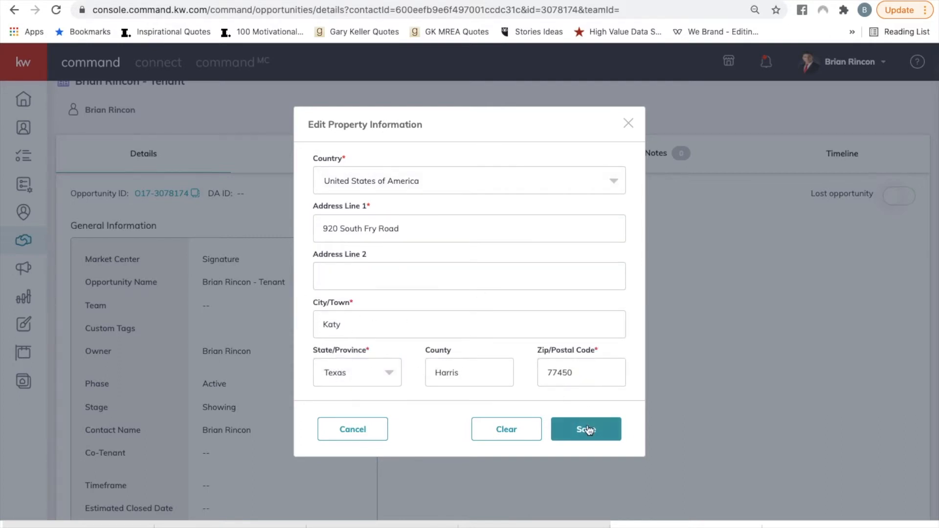
{"action": "left_click", "coordinate": [586, 429]}
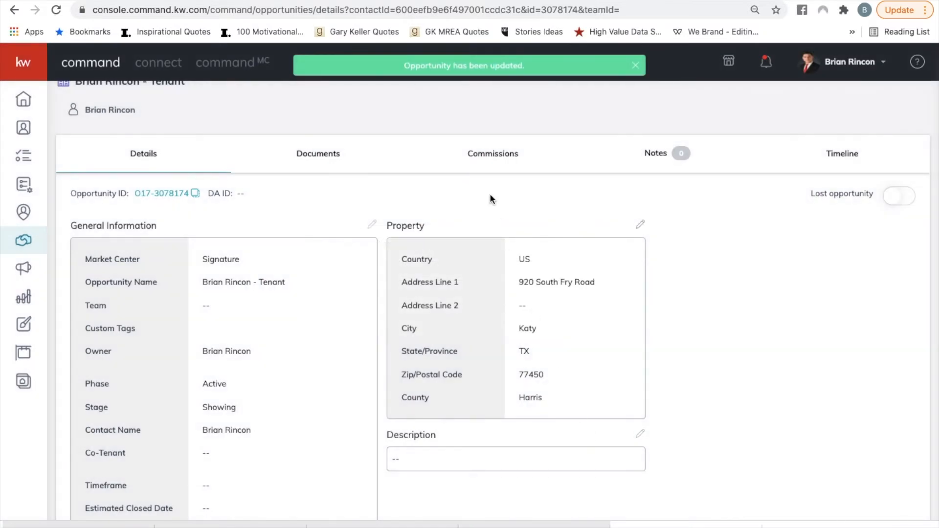
Show the Commissions breakdown: $1,500 total, $315 to office, $1,185 to agent.
{"action": "left_click", "coordinate": [493, 153]}
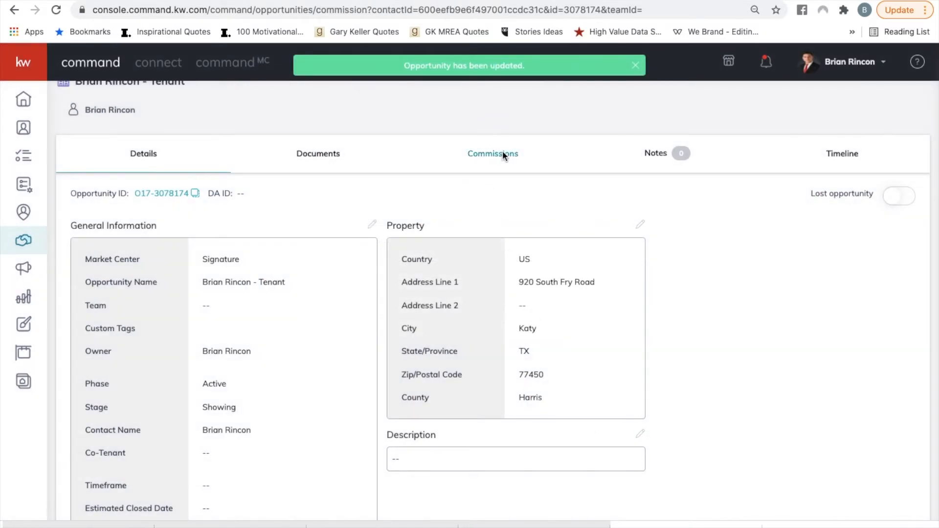
{"action": "left_click", "coordinate": [492, 153]}
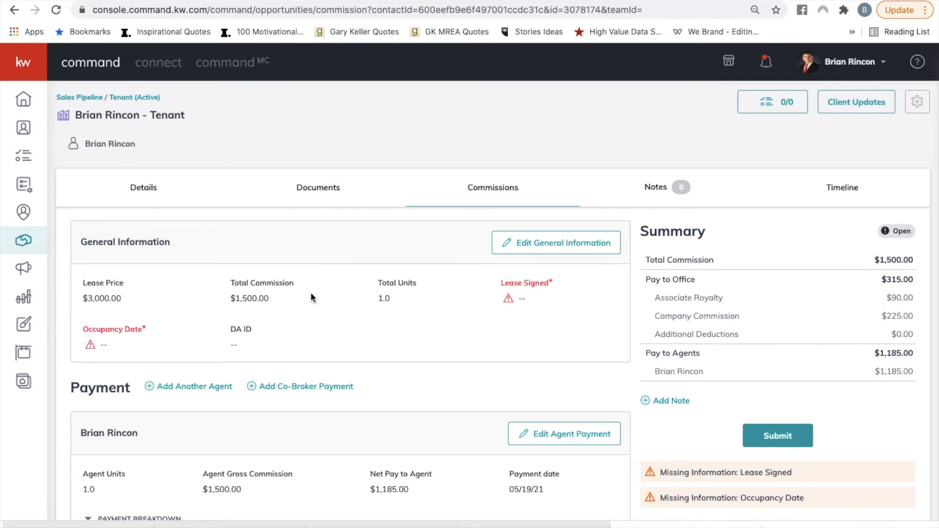
{"action": "mouse_move", "coordinate": [550, 249]}
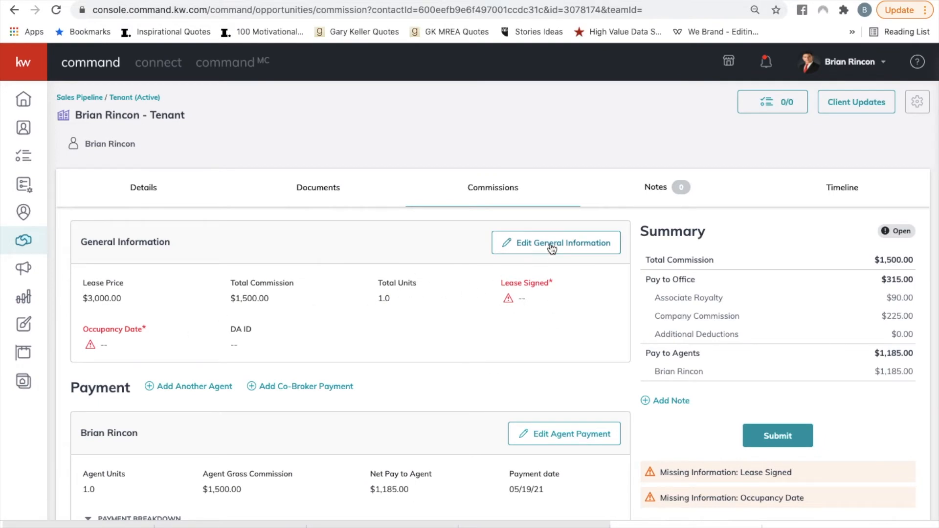
Set lease signed date 05/01/21 and occupancy date 05/12/21 in the commission information and save.
{"action": "left_click", "coordinate": [555, 242]}
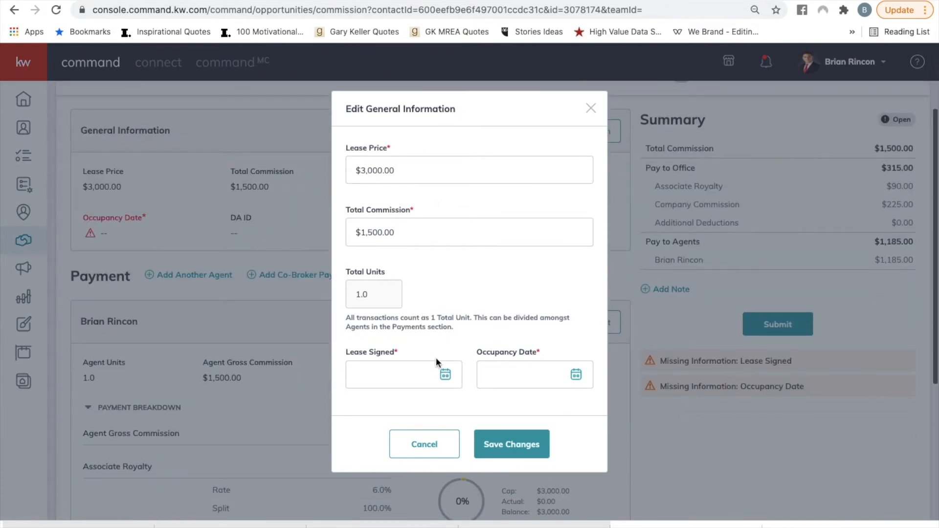
{"action": "left_click", "coordinate": [446, 373]}
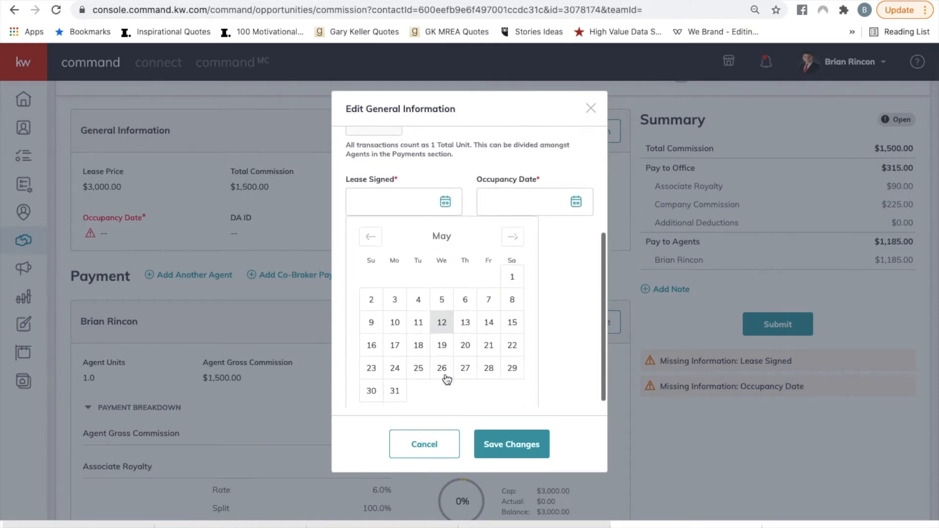
{"action": "left_click", "coordinate": [510, 276]}
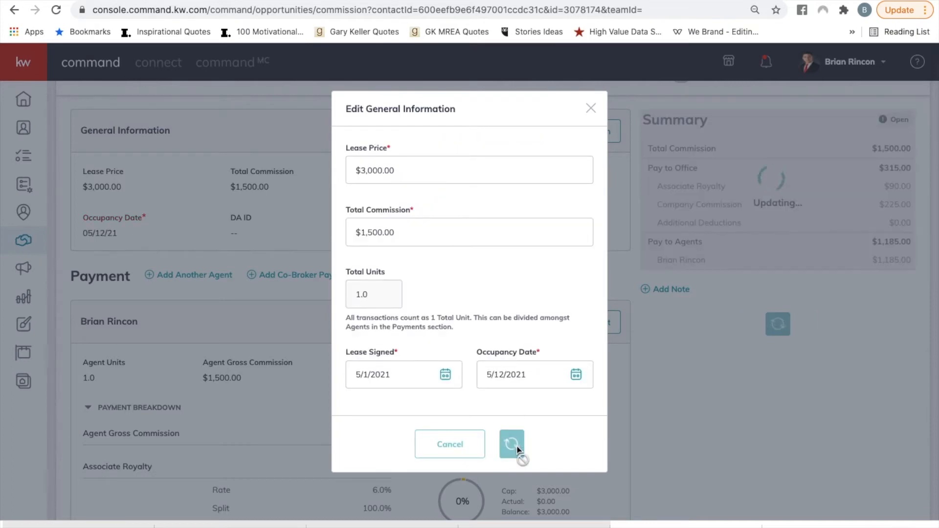
{"action": "left_click", "coordinate": [512, 444]}
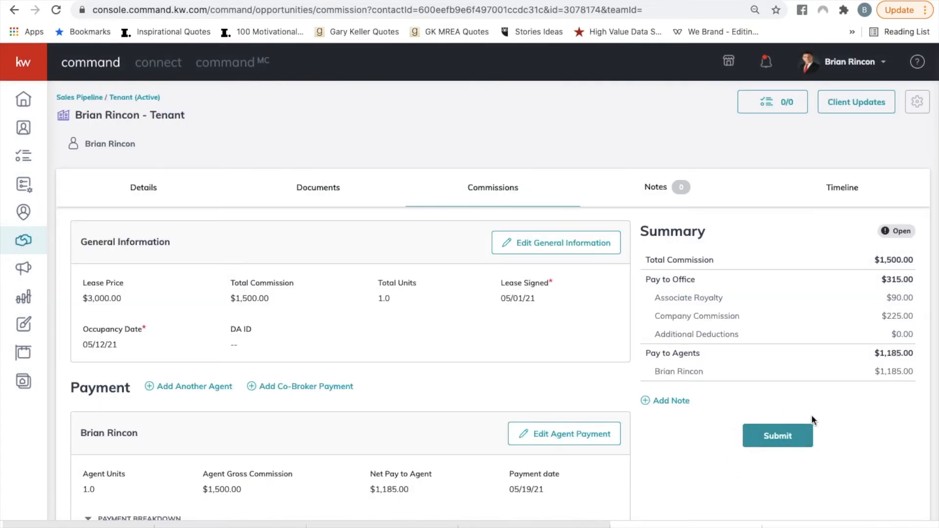
{"action": "mouse_move", "coordinate": [882, 434]}
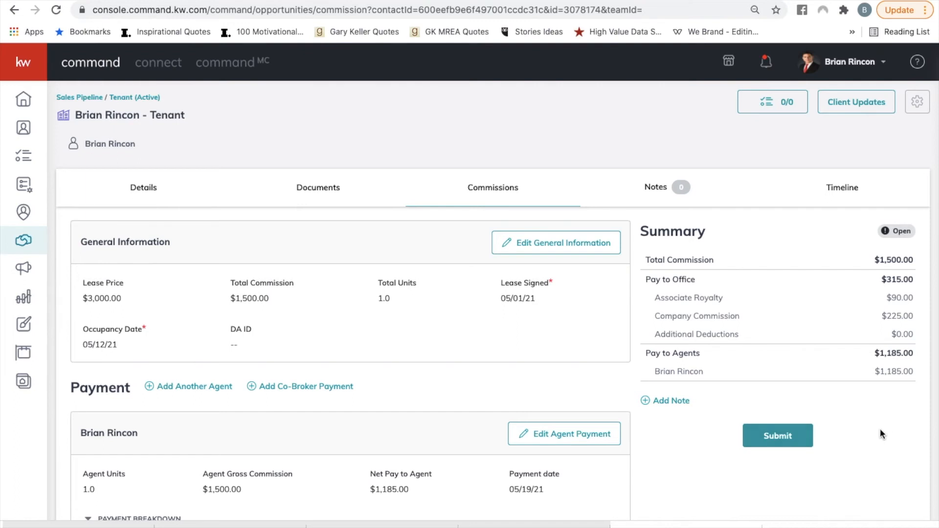
{"action": "mouse_move", "coordinate": [904, 227]}
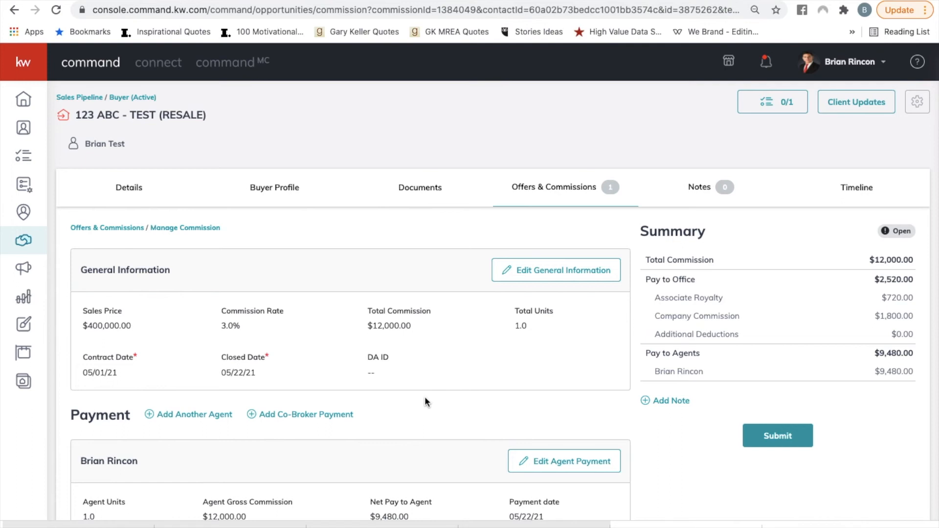
{"action": "mouse_move", "coordinate": [563, 461]}
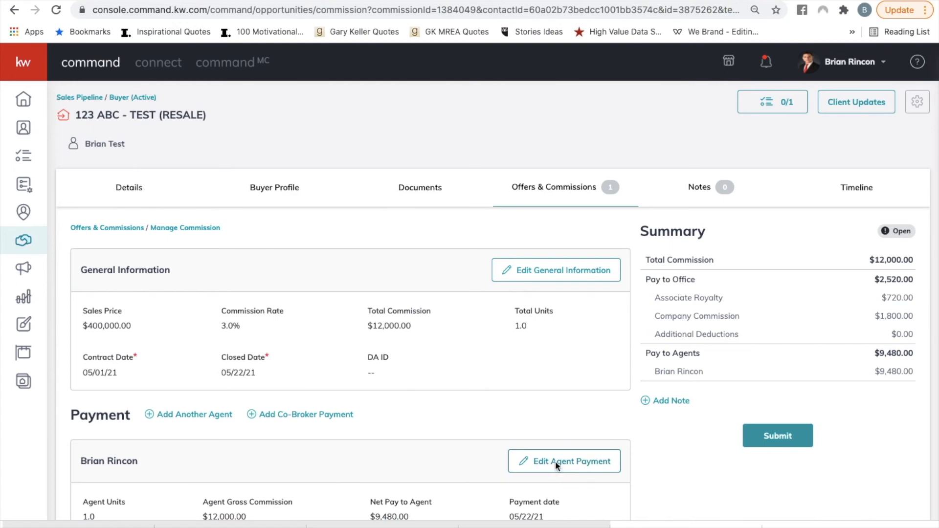
Review the agent payment breakdown ($9,480 net to agent) and dismiss the Add Item dialog without adding deductions.
{"action": "left_click", "coordinate": [563, 462]}
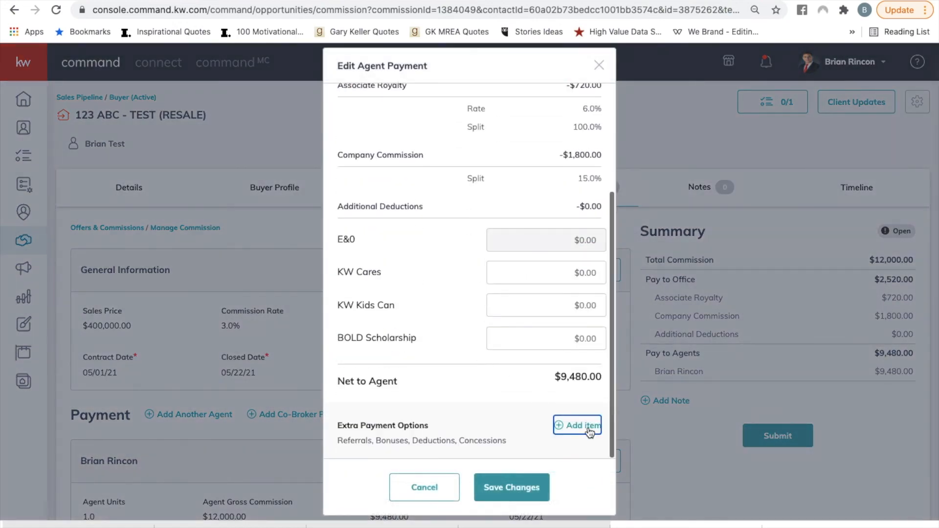
{"action": "left_click", "coordinate": [576, 425]}
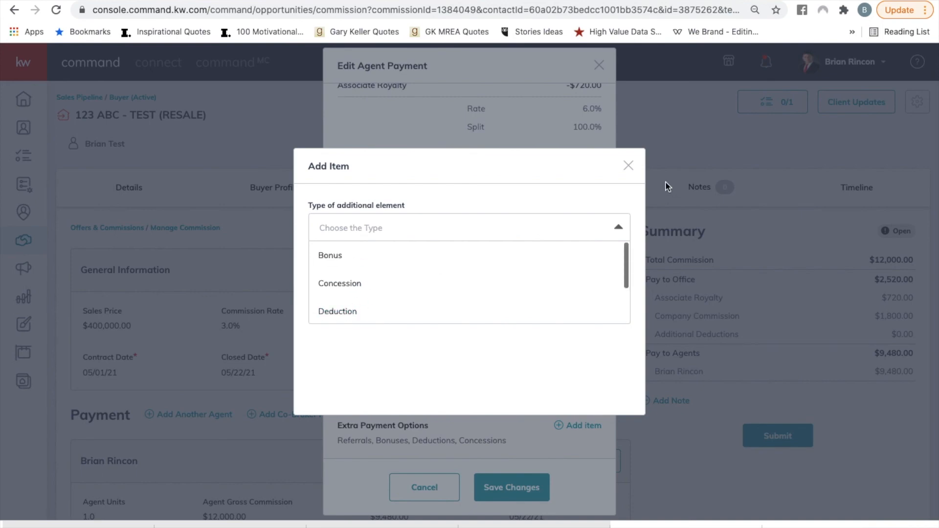
{"action": "left_click", "coordinate": [628, 165]}
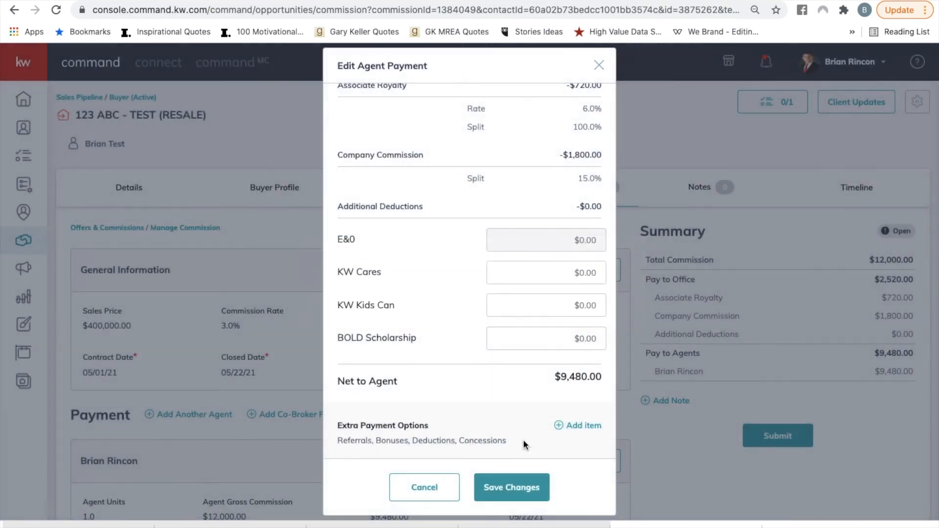